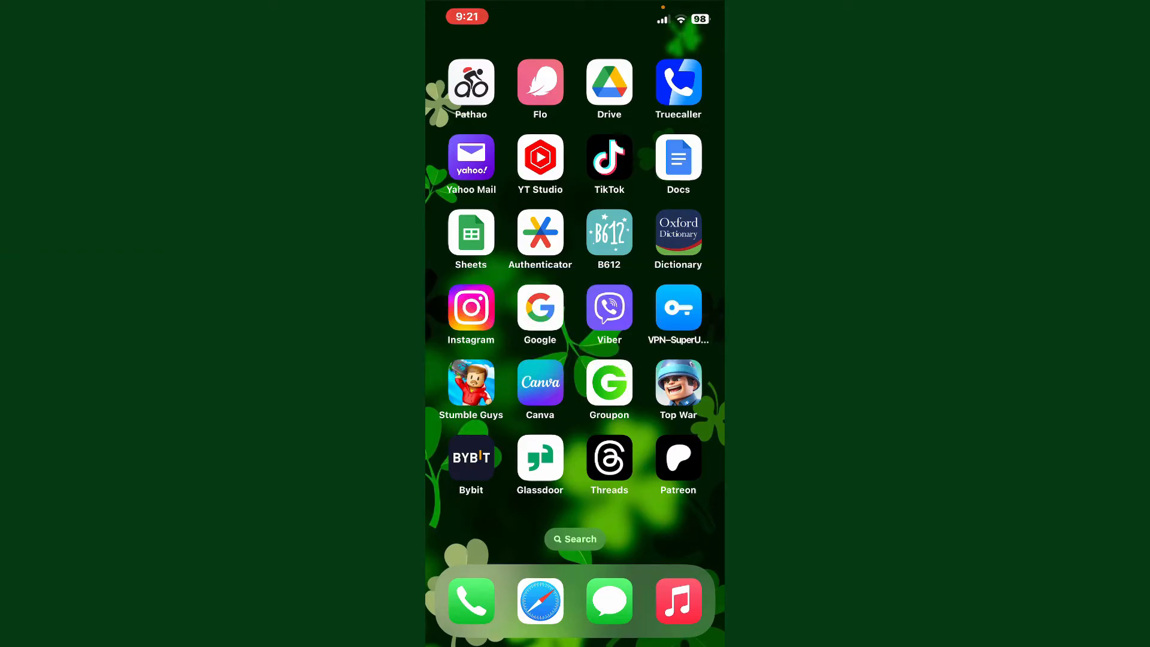
Leave the Patreon app and reach patreon.com's Settings page in Safari through the site menu.
left_click(677, 456)
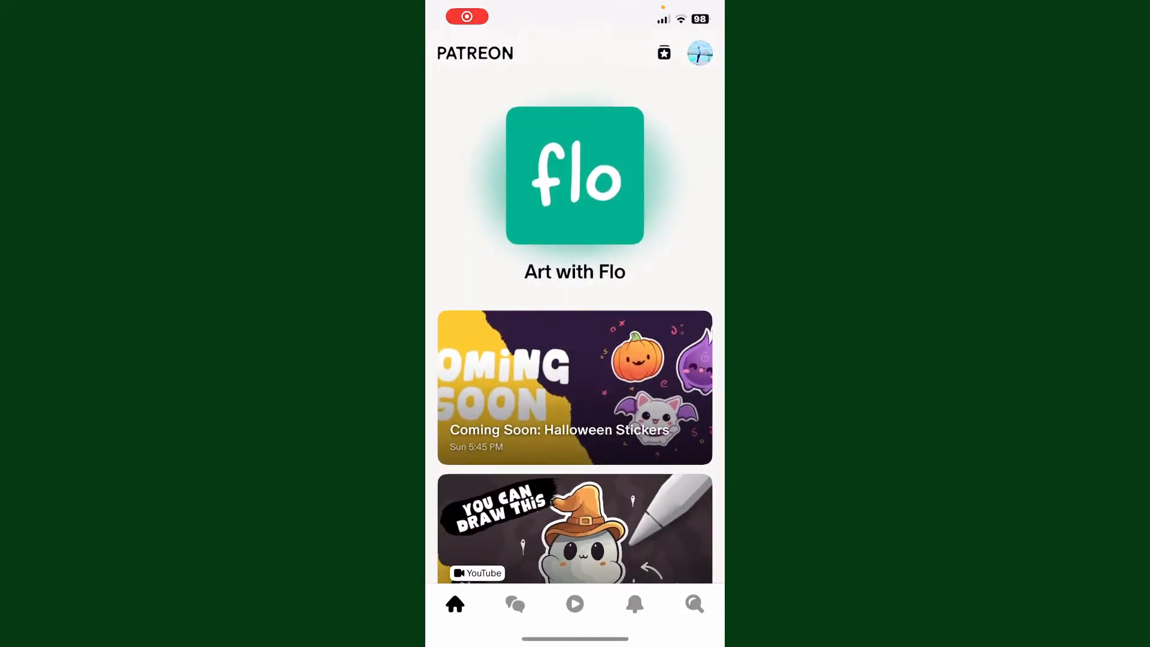
key("home")
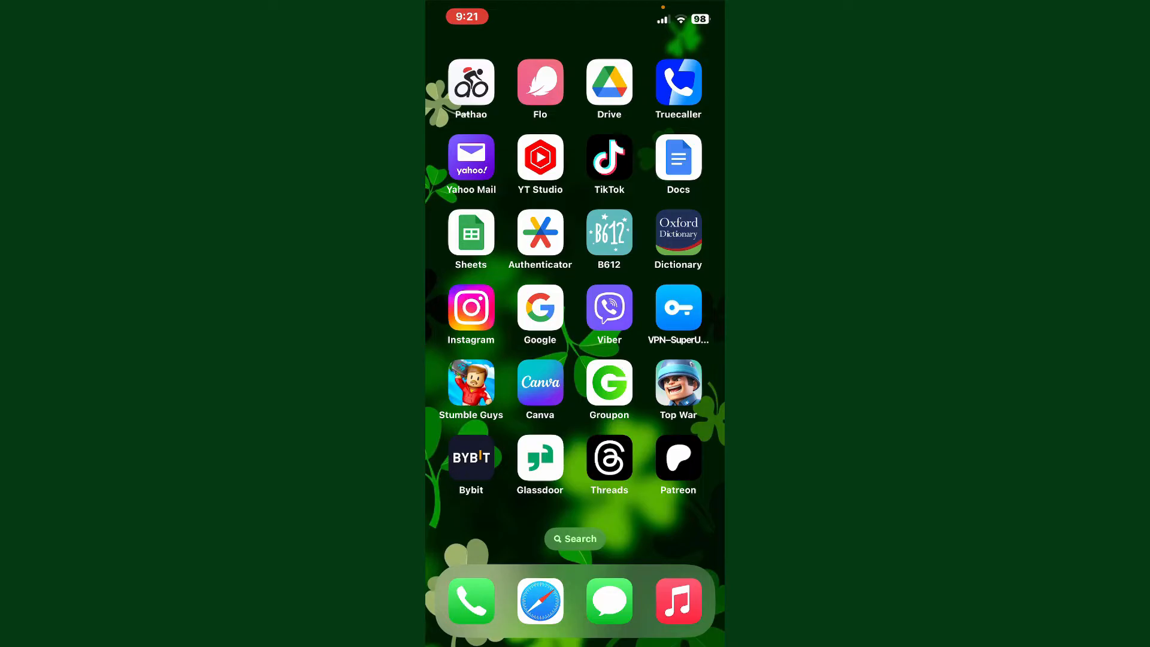
left_click(539, 601)
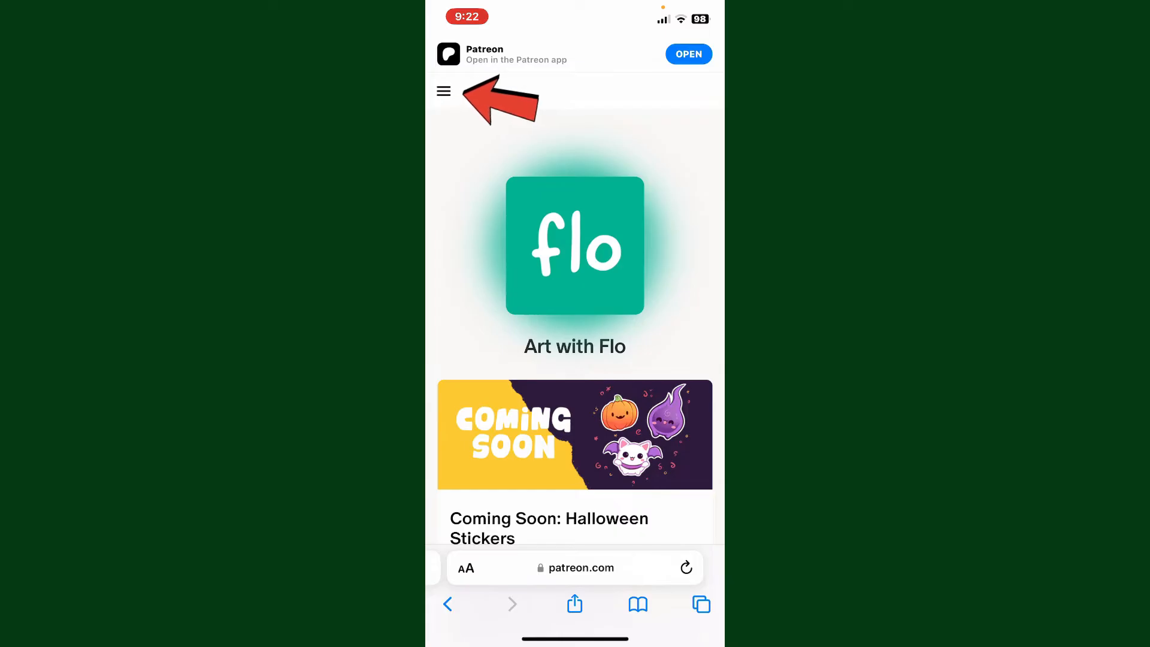
left_click(443, 91)
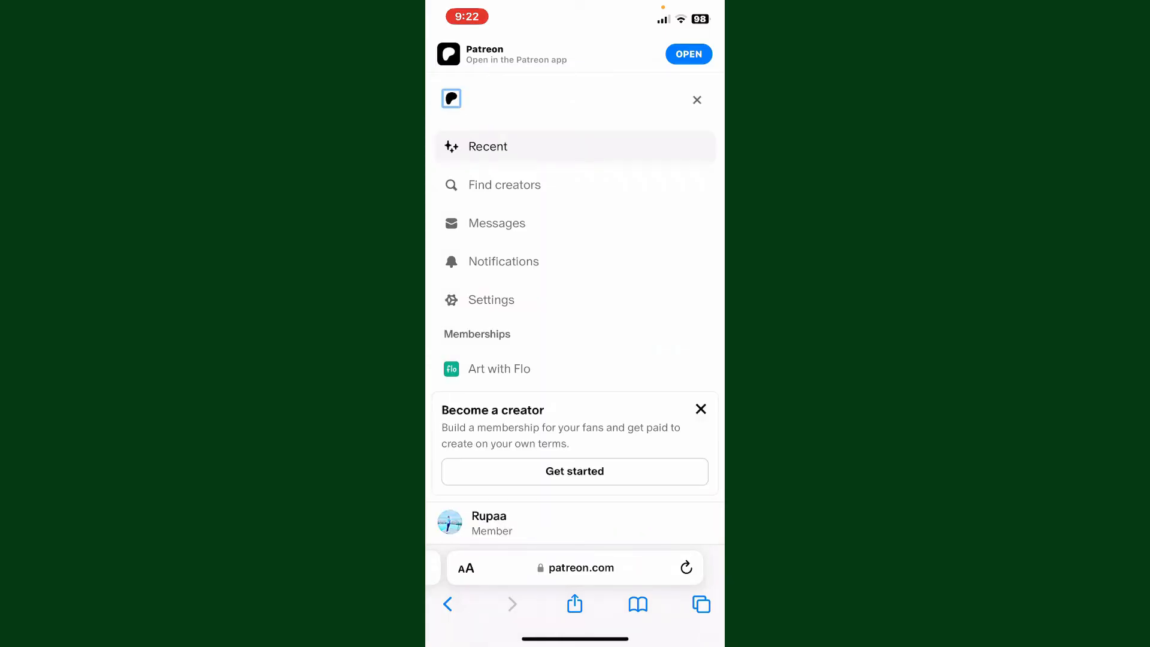
left_click(490, 300)
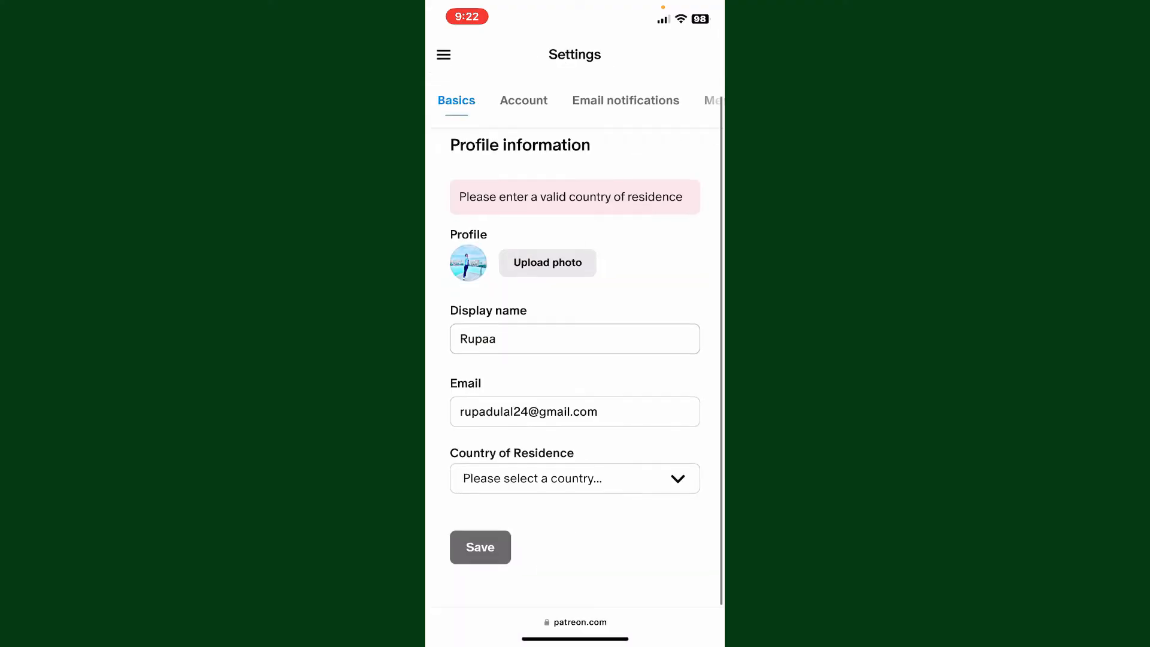
Enter the new account email, choose Georgia as country of residence, and try saving twice.
left_click(574, 412)
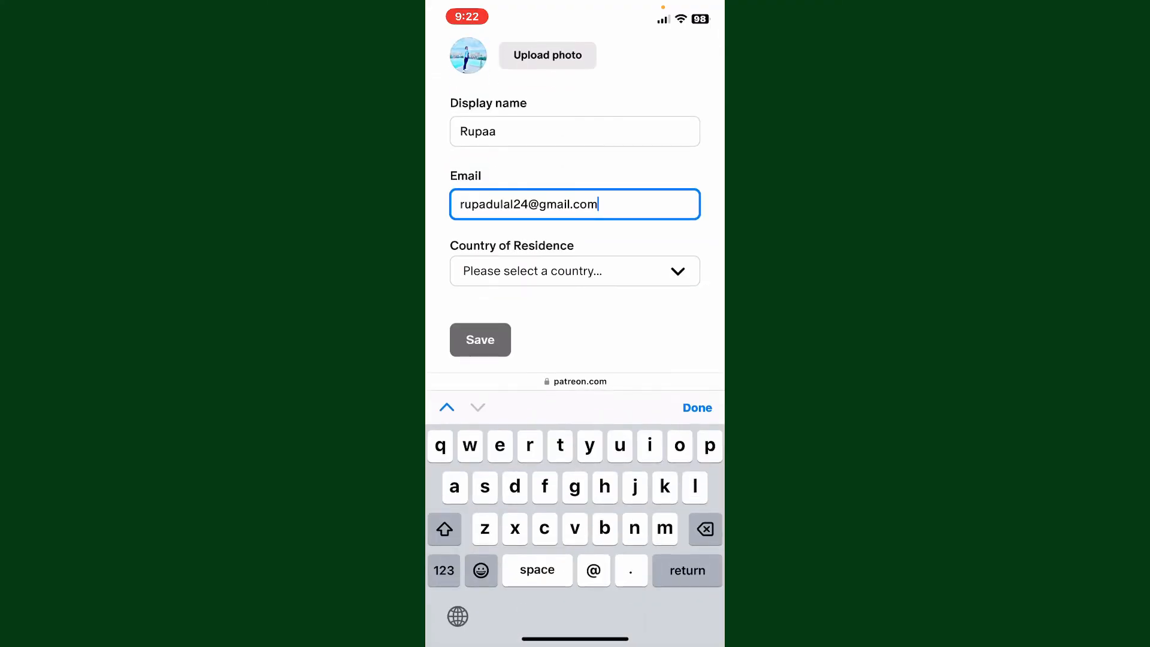
key("backspace")
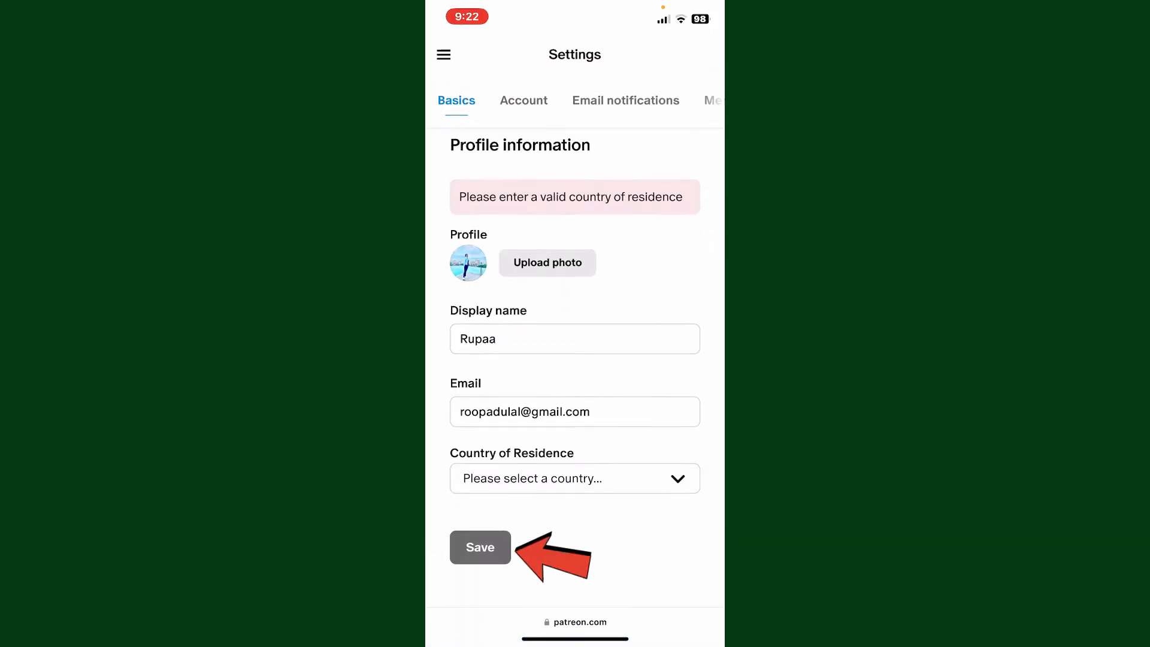
left_click(480, 547)
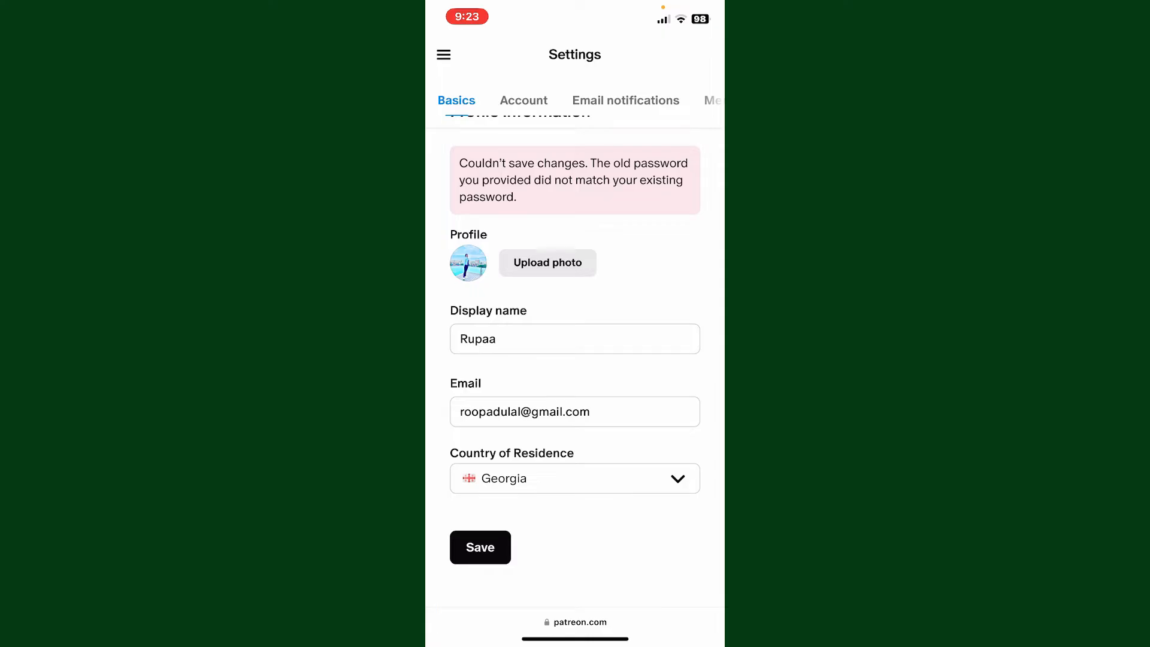
left_click(480, 547)
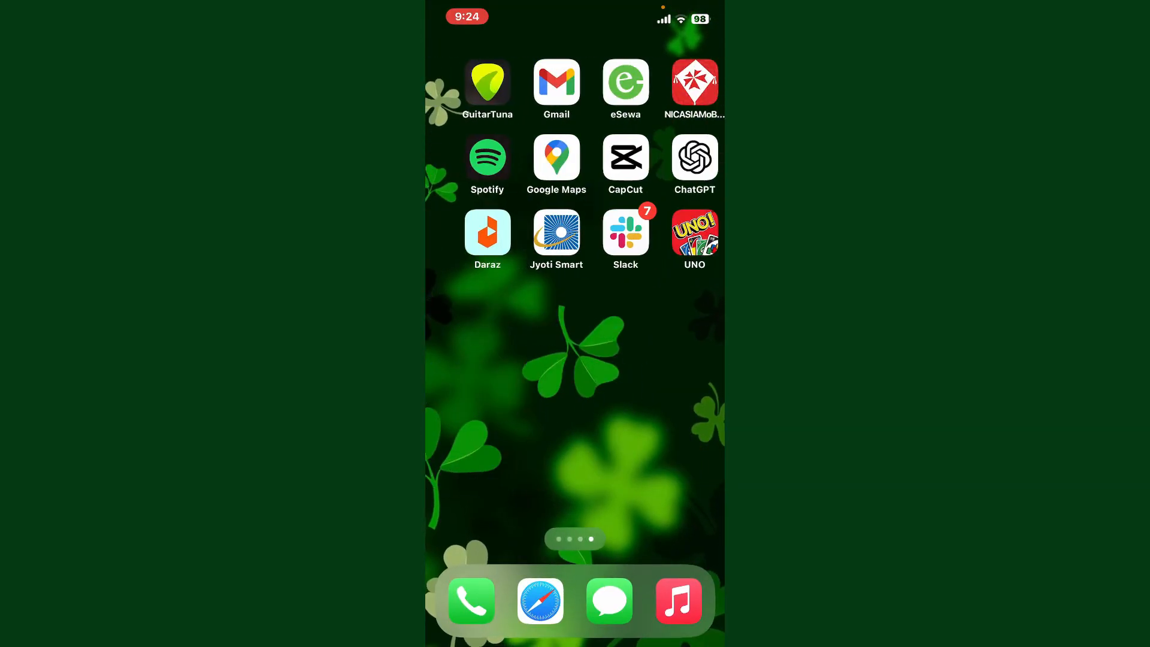
Open the 'Patreon Email Change' email in Gmail and follow its changeEmail validation link.
left_click(556, 81)
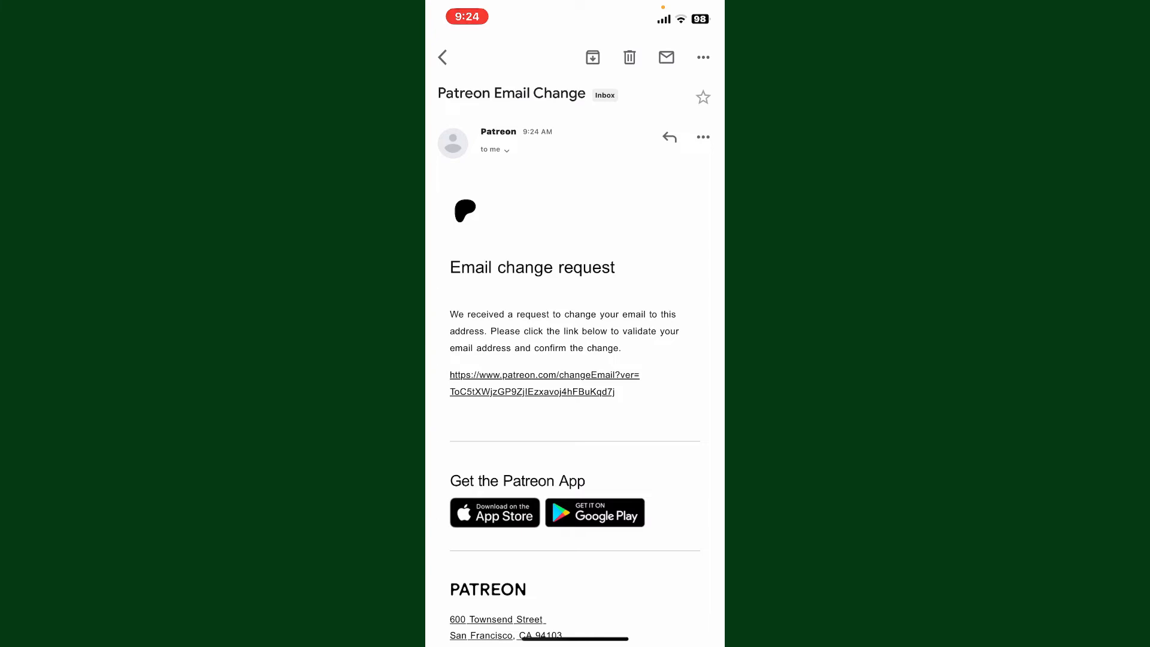
left_click(543, 383)
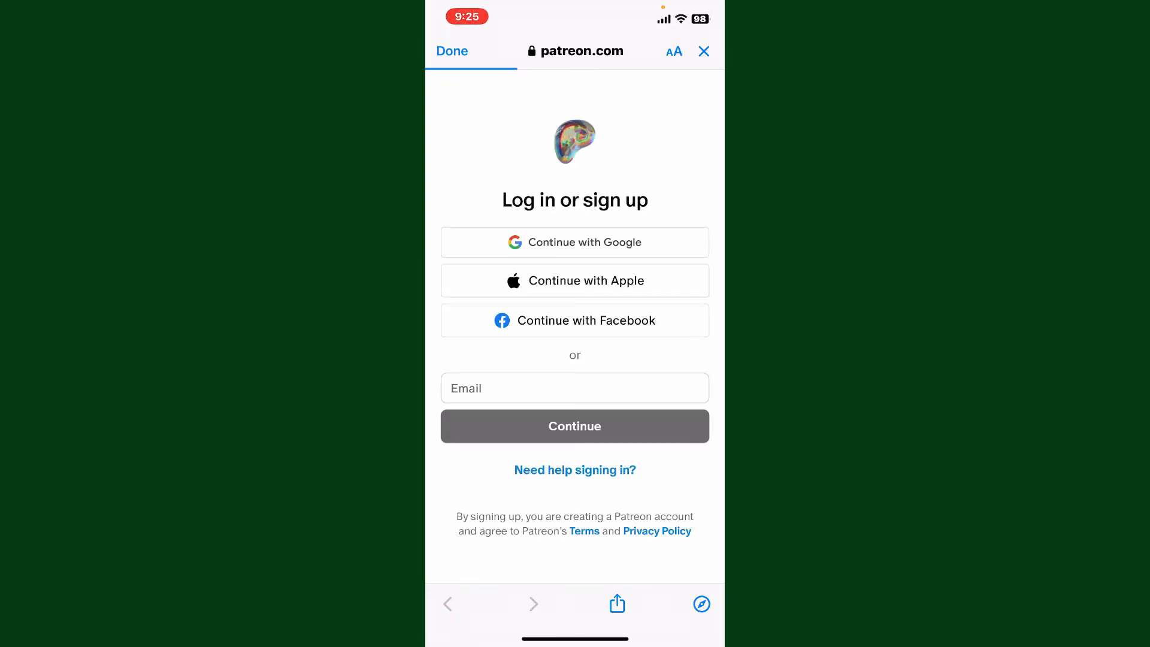
Log in with the new email and password, confirm Settings > Basics shows it, then go home.
left_click(703, 51)
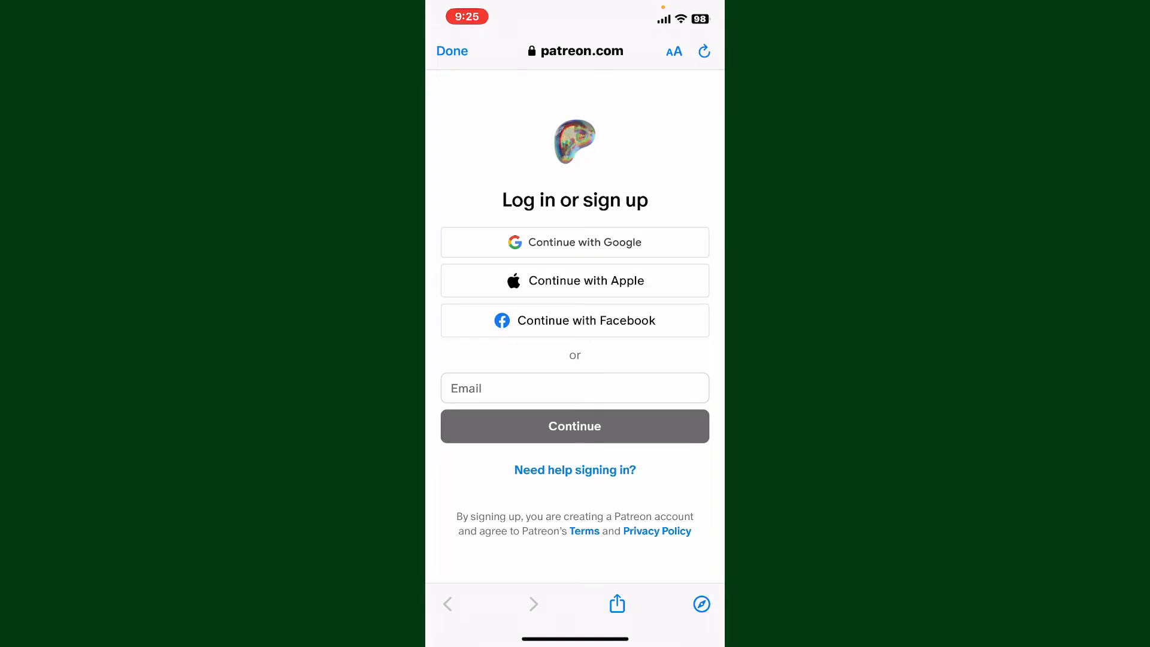
left_click(575, 388)
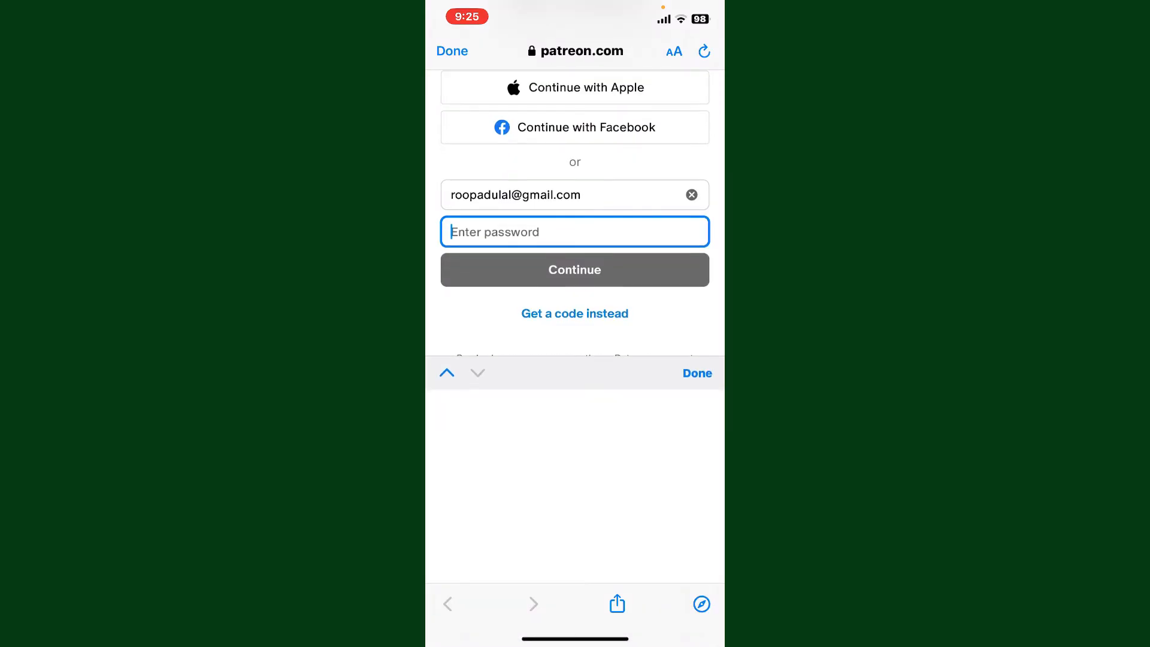
left_click(575, 269)
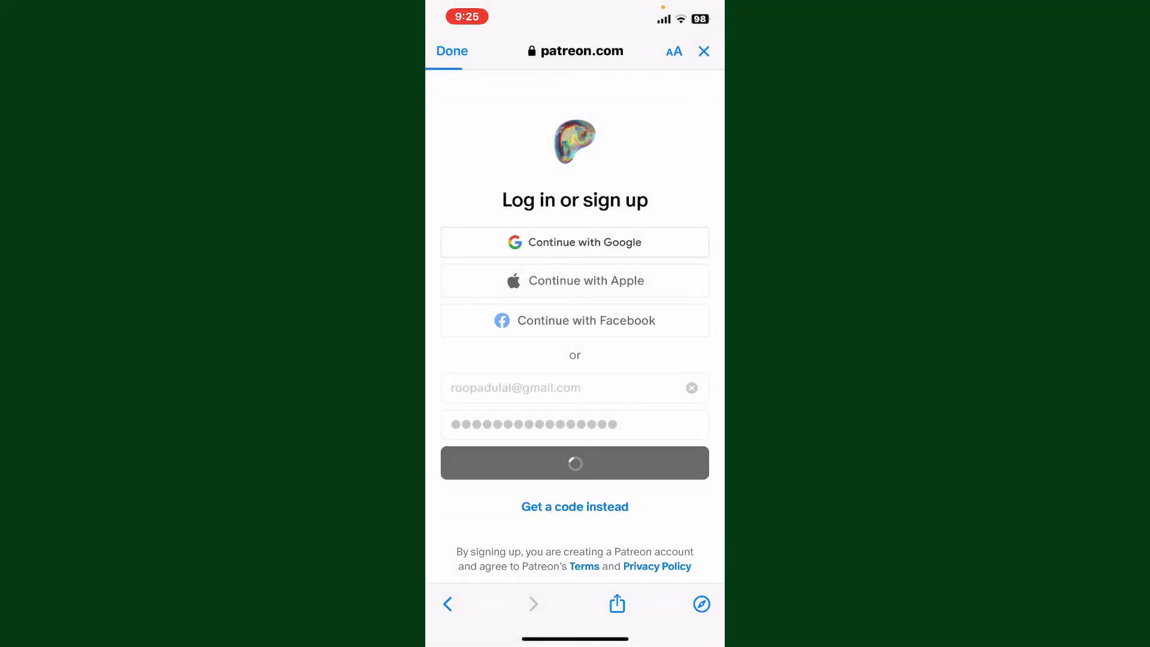
left_click(575, 463)
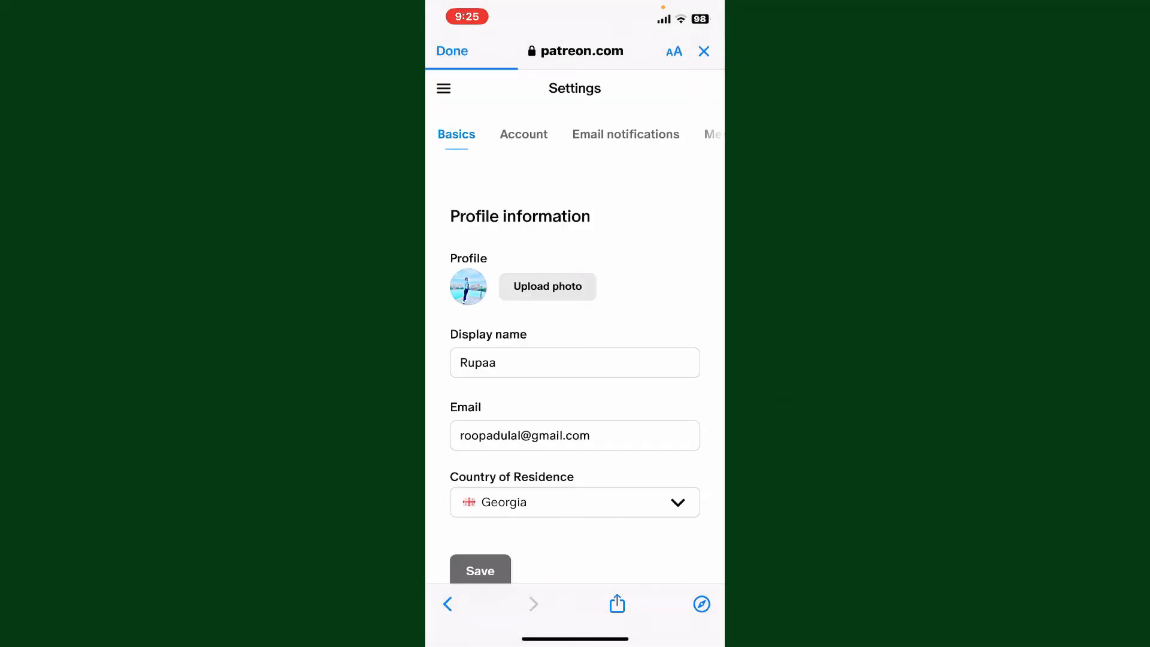
left_click(451, 50)
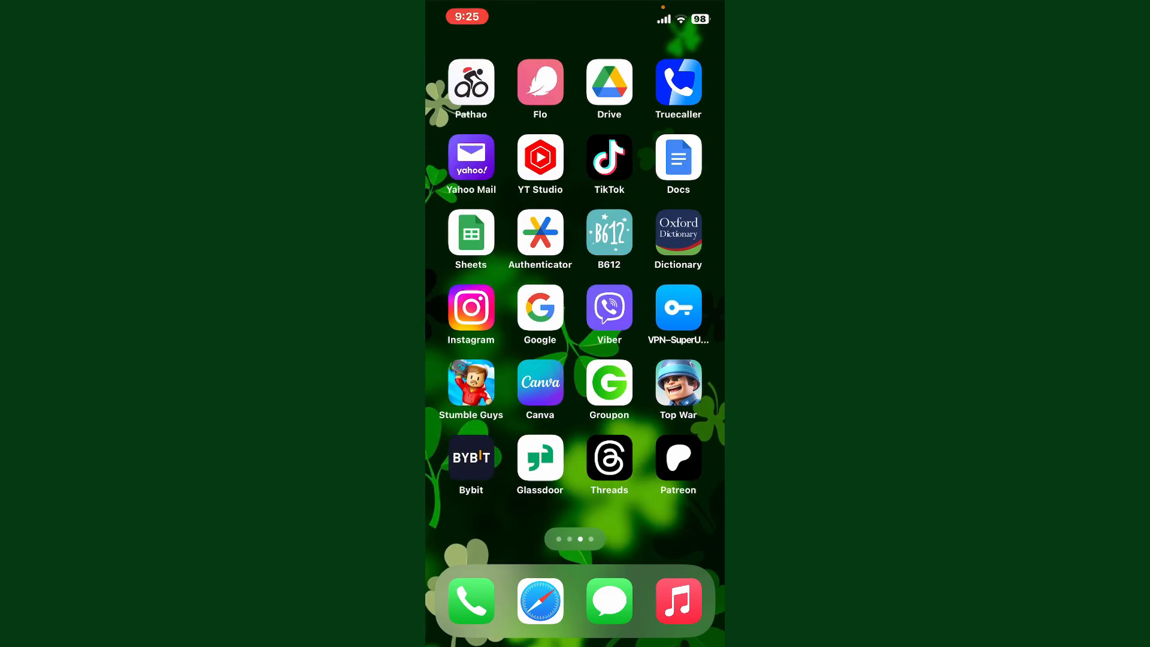